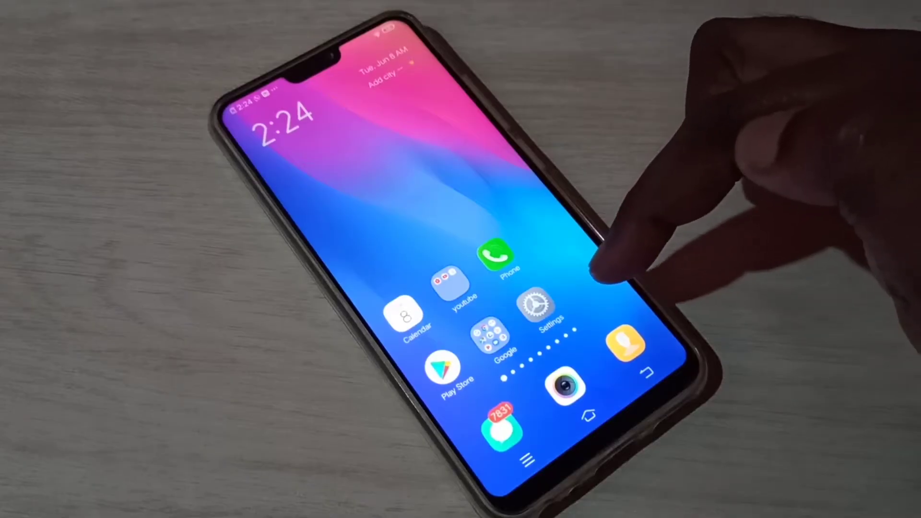
Step: Reach the Display and brightness page from the home screen's Settings app
left_click(546, 308)
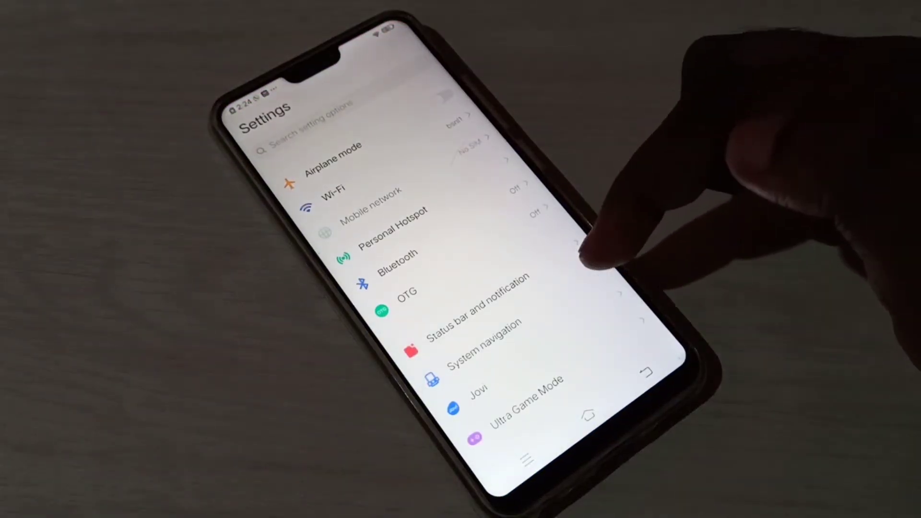
scroll("down", 3)
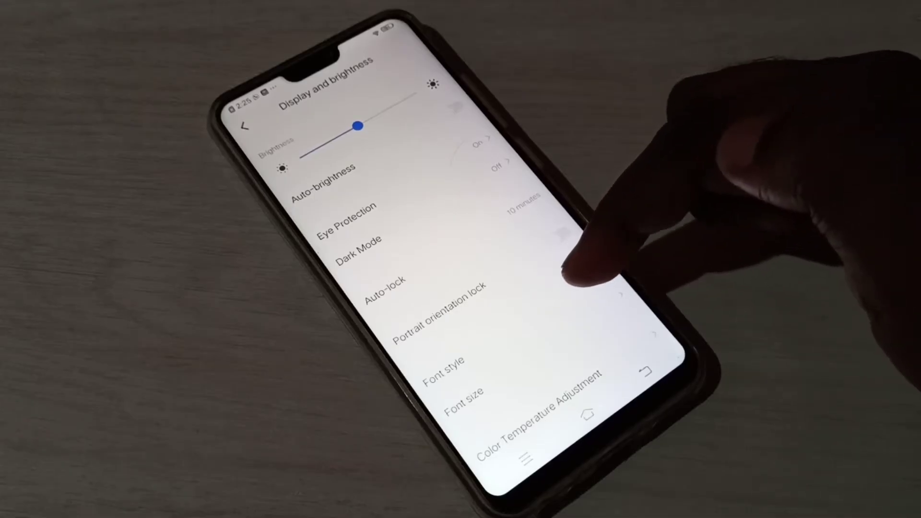
Step: Apply the Default font in place of Classic fonts from the Font style page
left_click(444, 361)
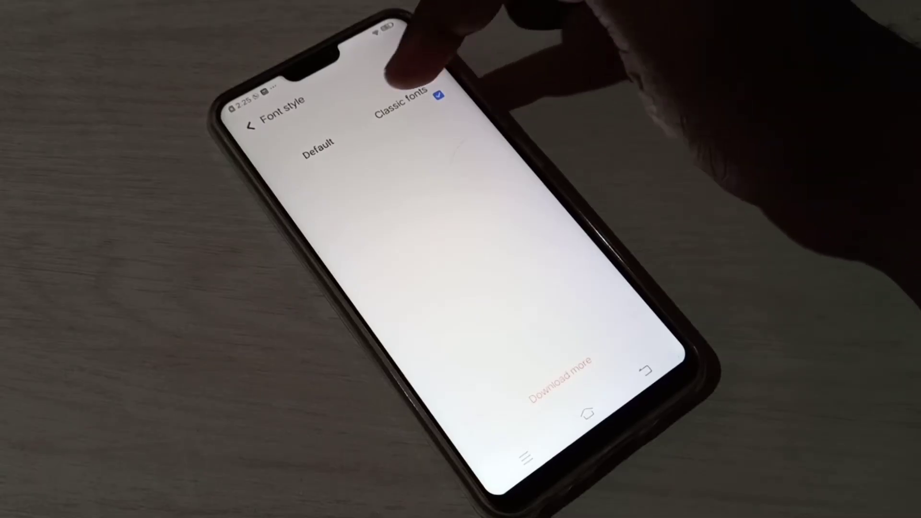
left_click(317, 142)
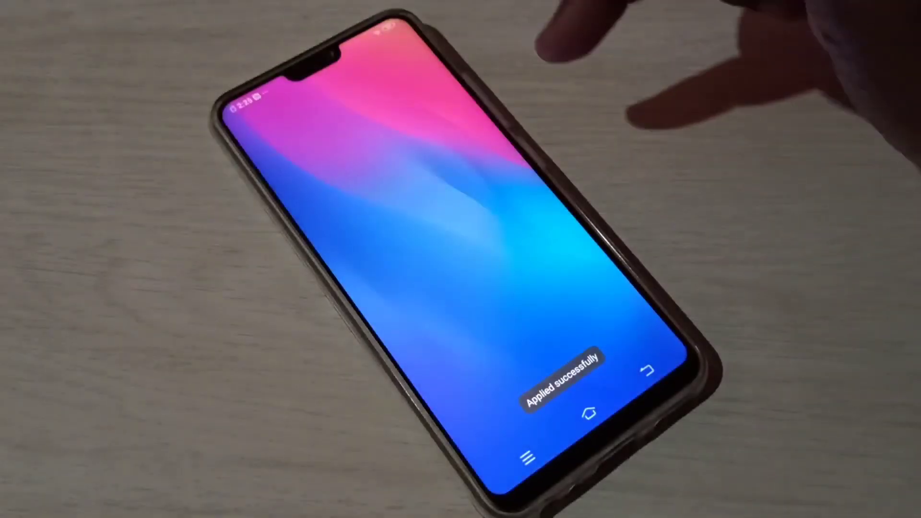
Step: Return through Settings and Display and brightness to the Font style page for Download more
left_click(587, 346)
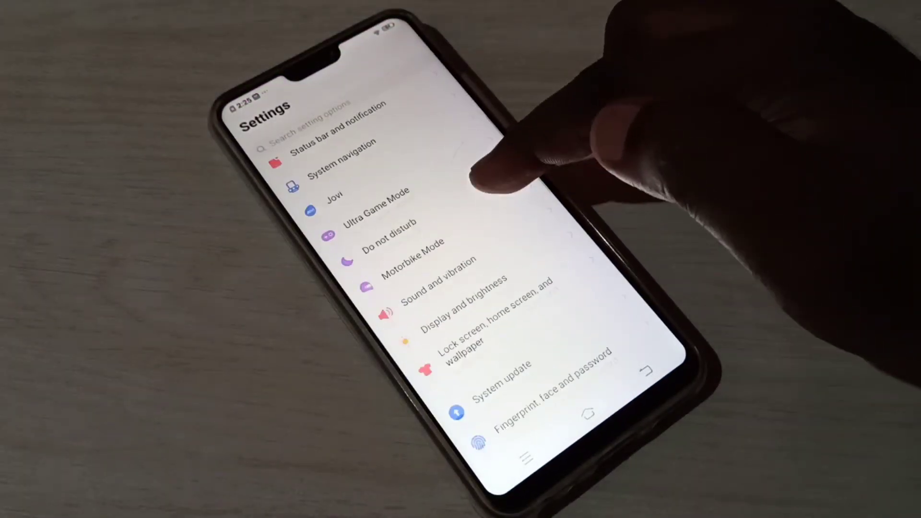
scroll("down", 3)
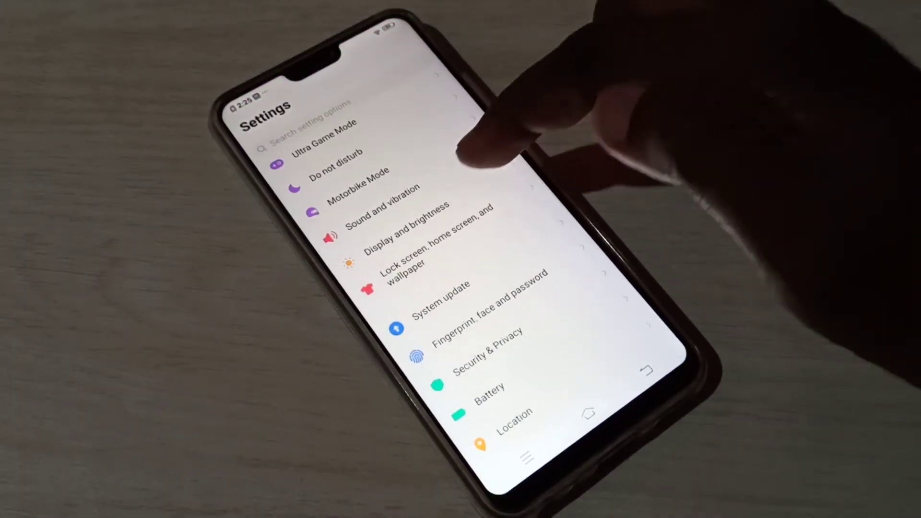
left_click(405, 229)
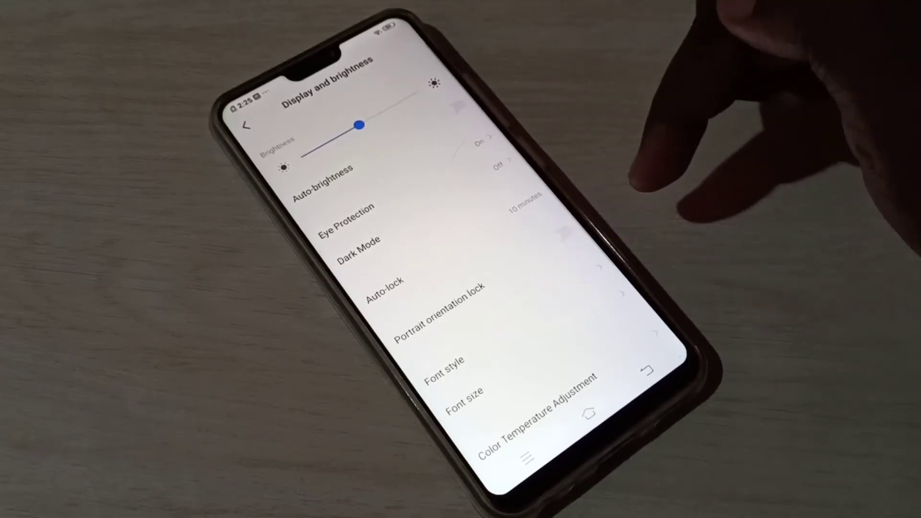
left_click(446, 361)
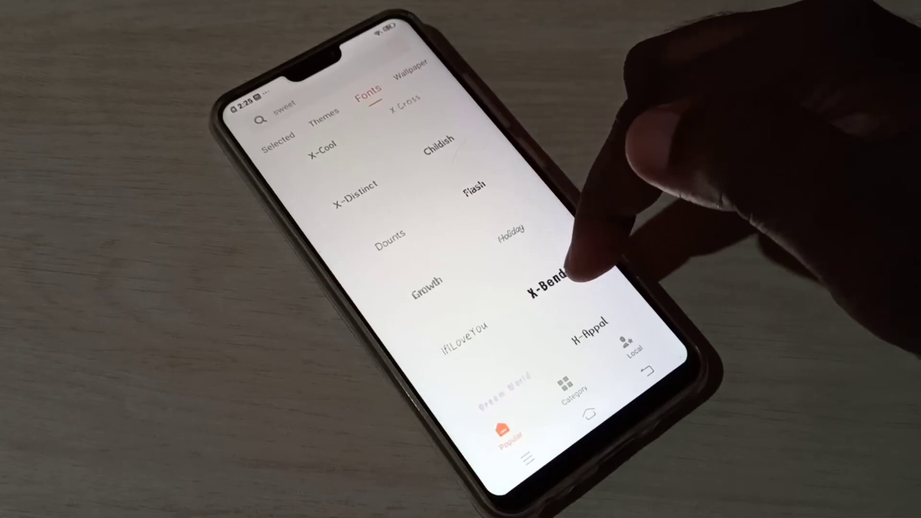
scroll("down", 3)
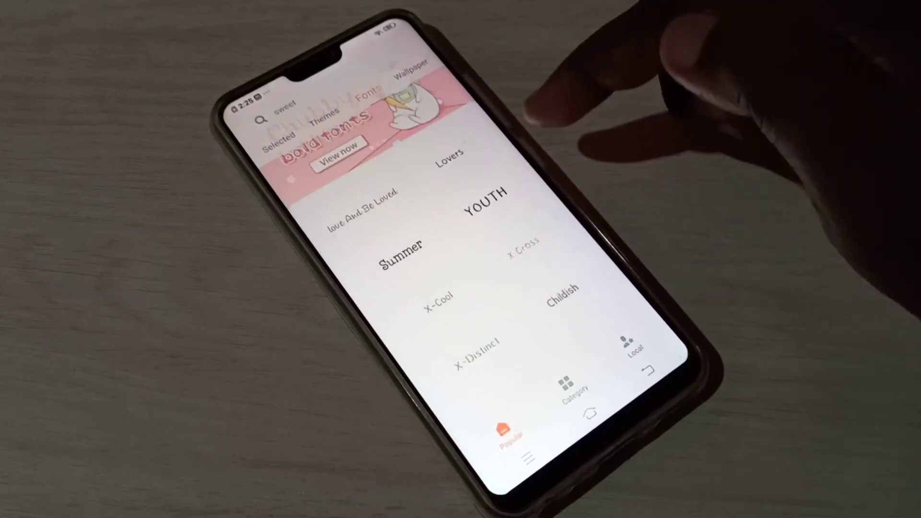
scroll("down", 3)
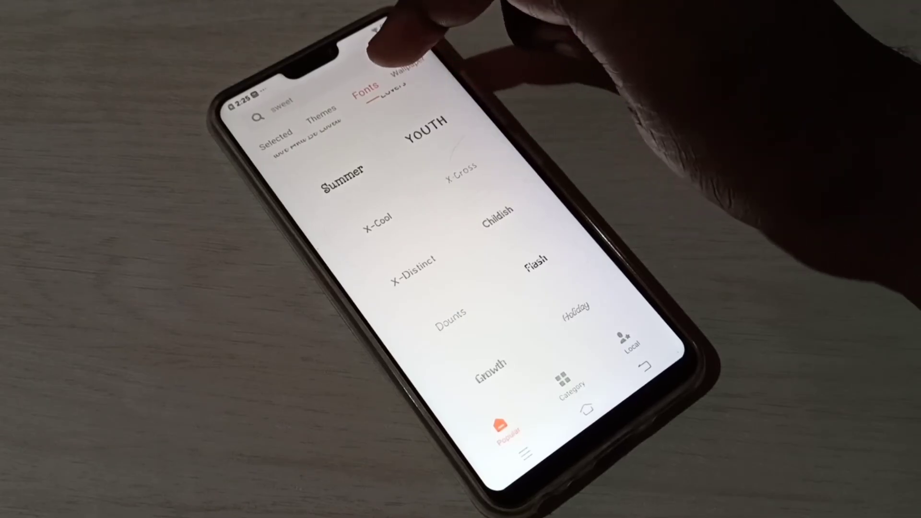
scroll("down", 3)
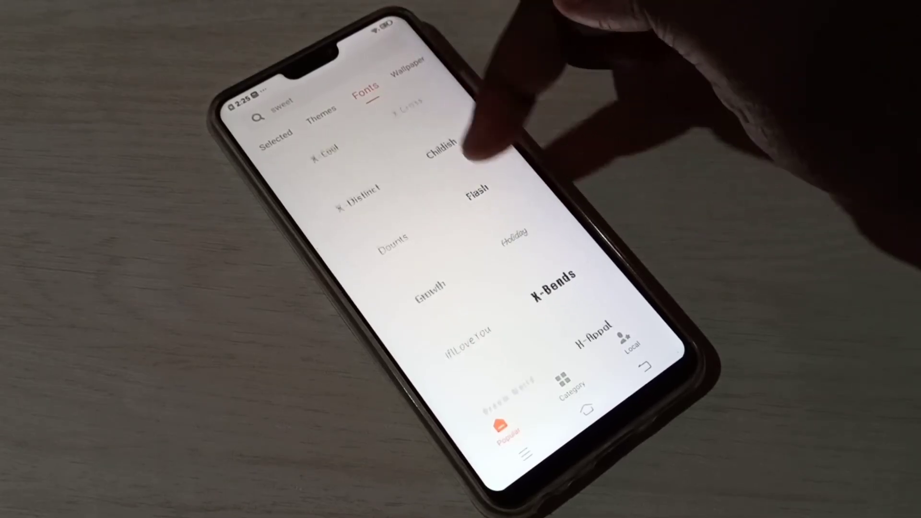
scroll("down", 3)
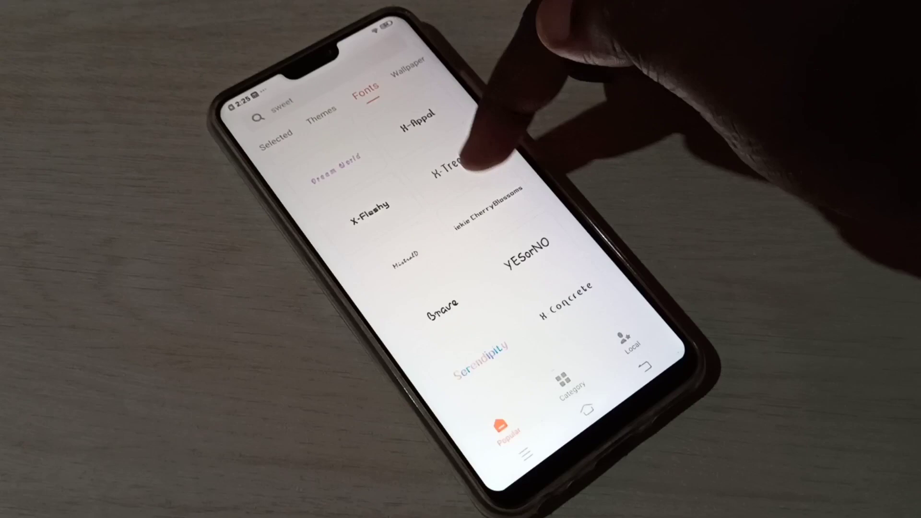
scroll("down", 3)
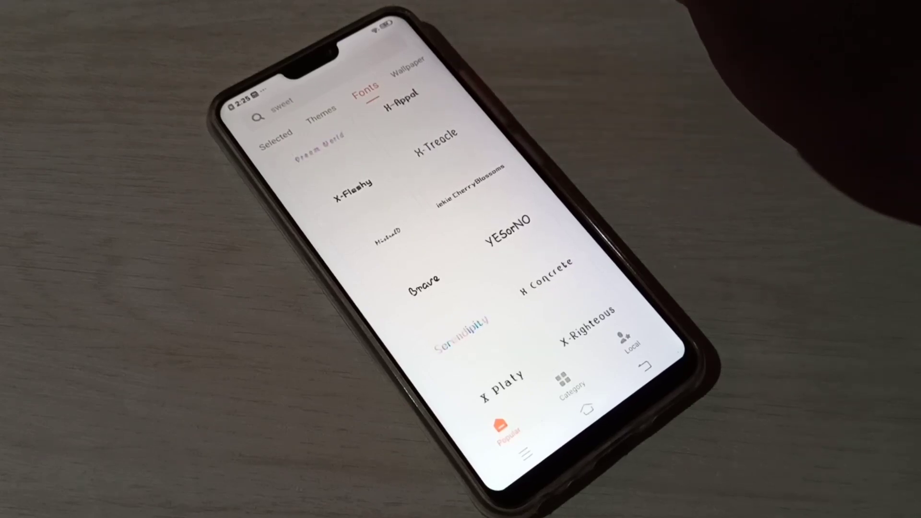